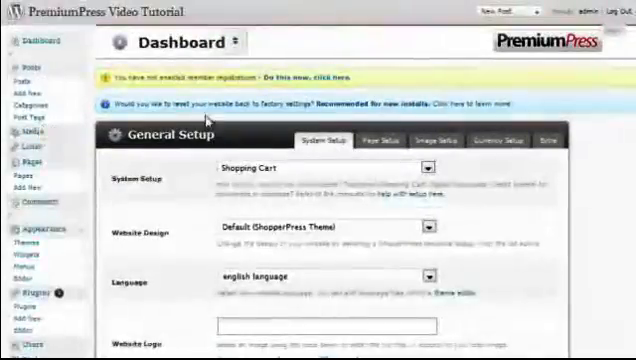
- Set the ShopperPress Website Design to FlowerShopper in General Setup and save
scroll("down", 3)
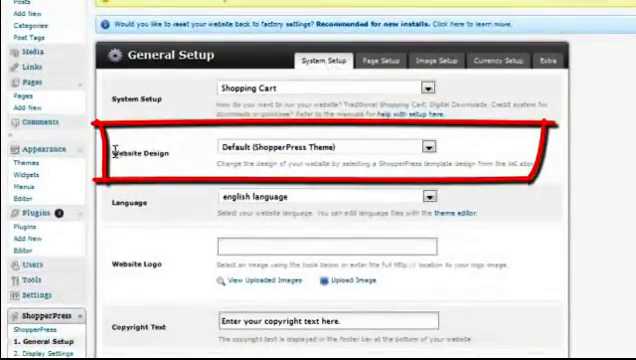
scroll("down", 3)
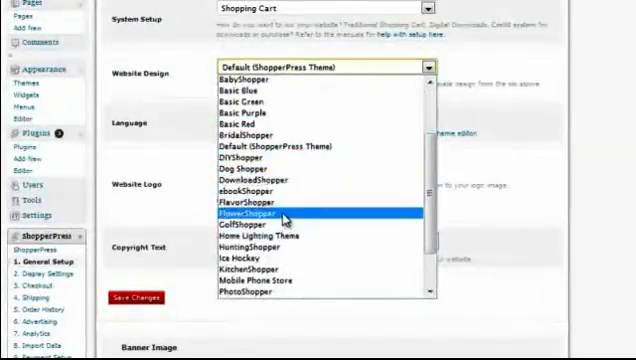
left_click(240, 216)
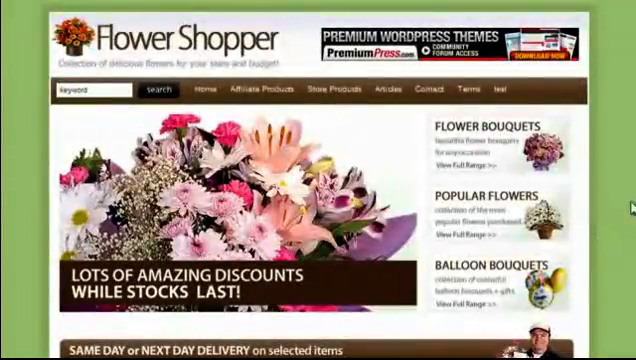
scroll("down", 3)
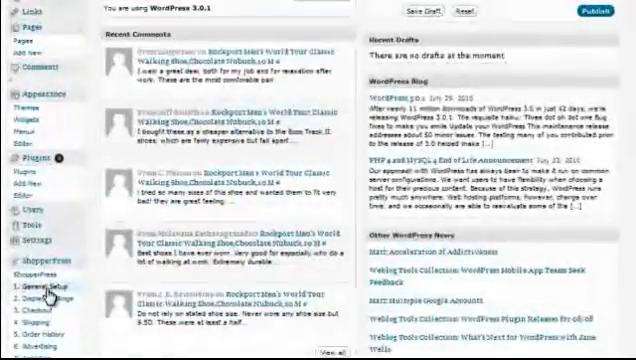
scroll("down", 3)
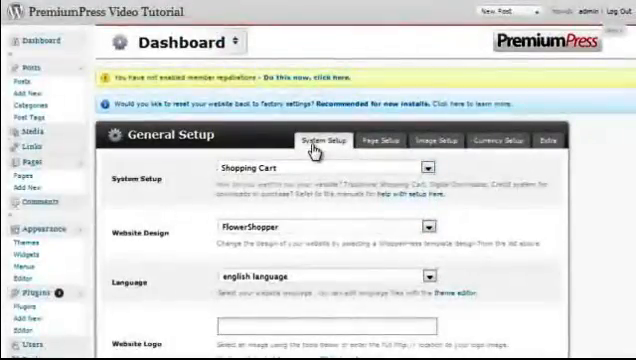
scroll("down", 3)
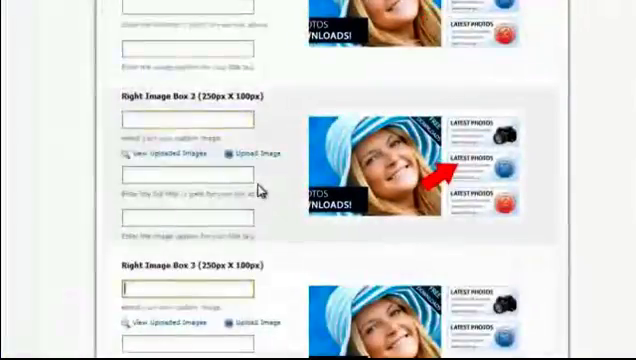
scroll("up", 3)
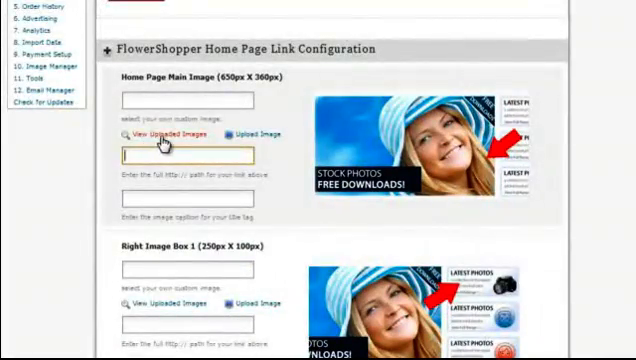
left_click(160, 132)
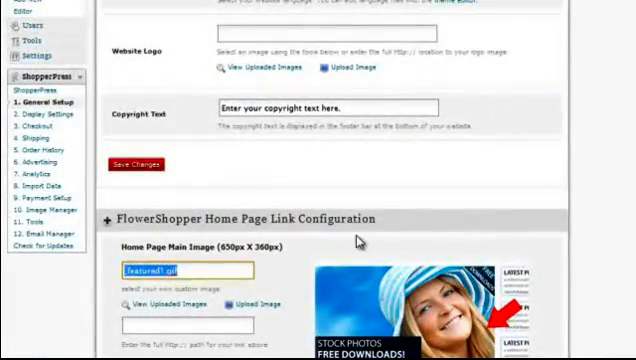
scroll("down", 3)
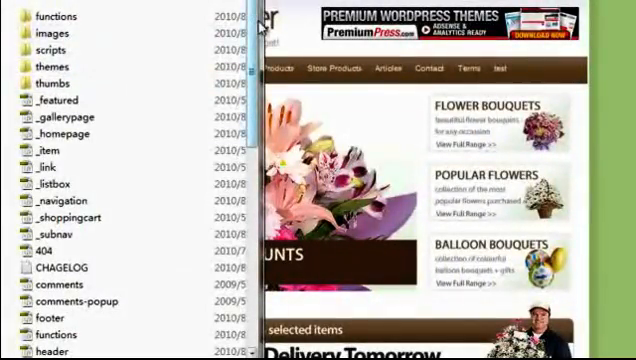
- Scroll the Explorer themes folder to list the child themes, including FlowerShopper
scroll("down", 3)
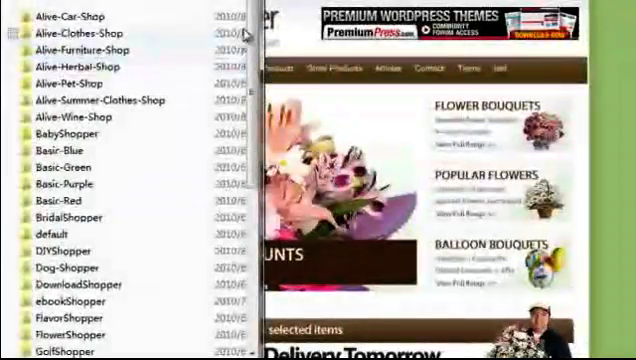
scroll("down", 3)
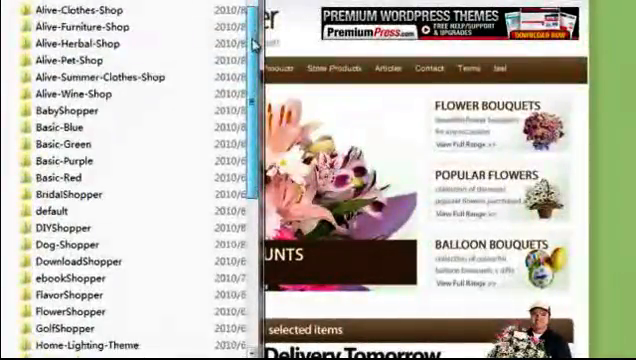
scroll("down", 3)
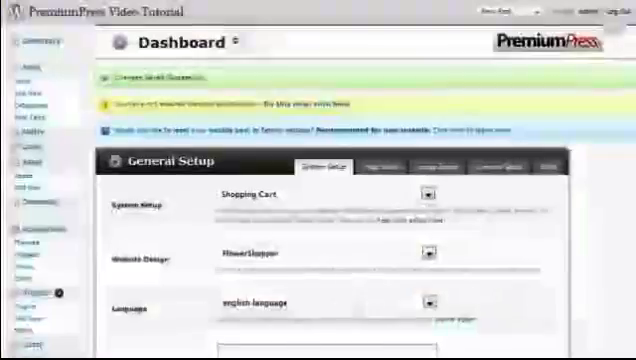
scroll("down", 3)
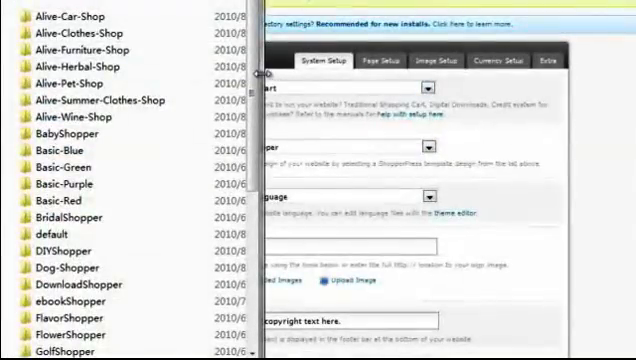
scroll("down", 3)
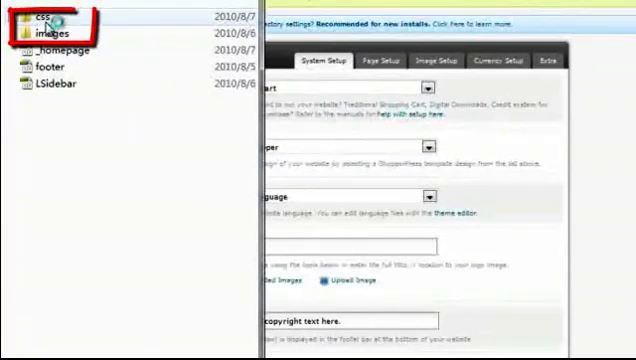
mouse_move(50, 36)
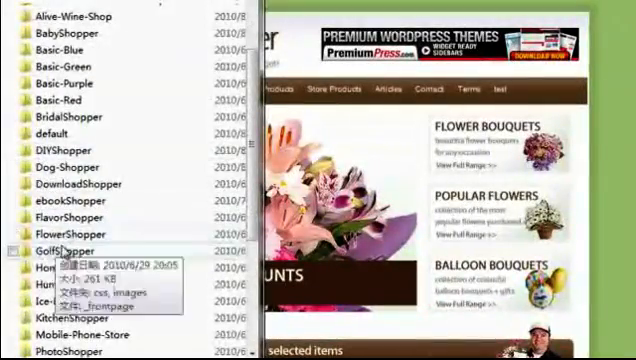
- Enter the FlowerShopper folder and bring up its header.php in Dreamweaver
double_click(56, 248)
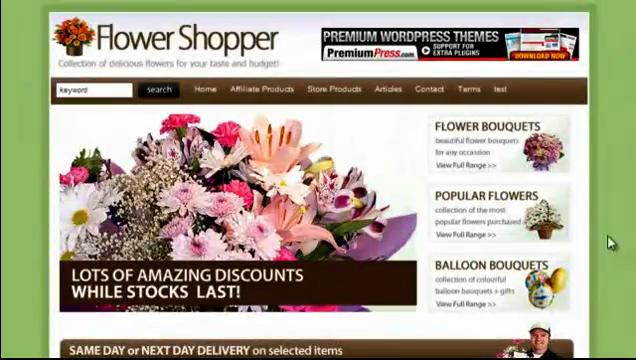
scroll("down", 3)
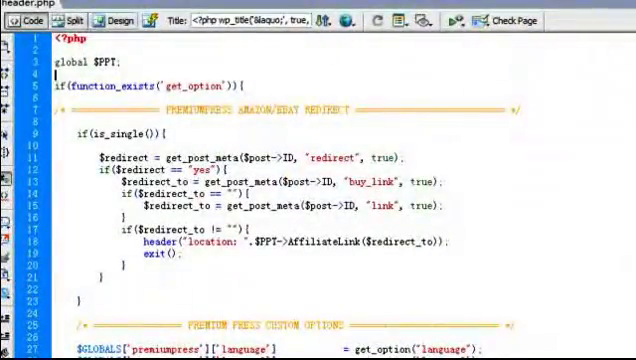
- Scroll through header.php to review the newsletter and search code
scroll("down", 3)
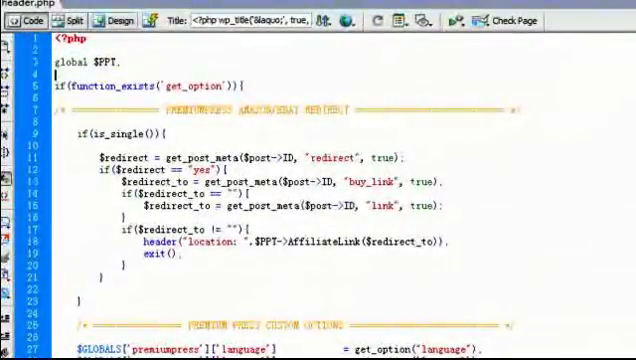
scroll("down", 3)
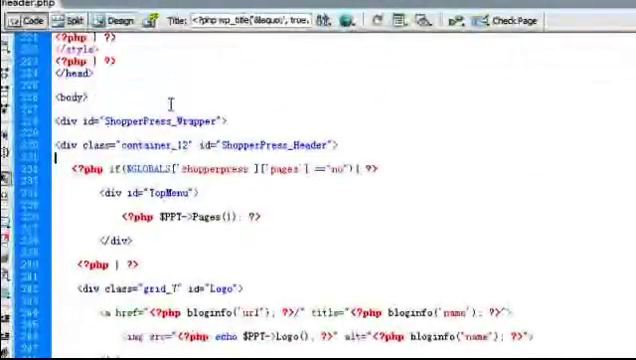
scroll("down", 3)
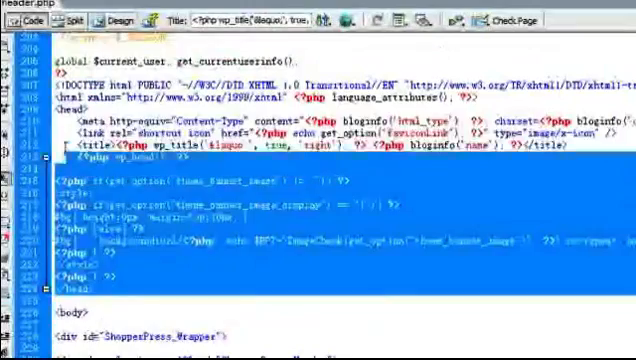
scroll("down", 3)
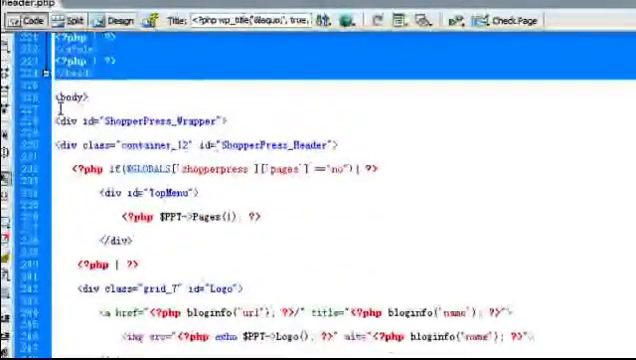
scroll("down", 3)
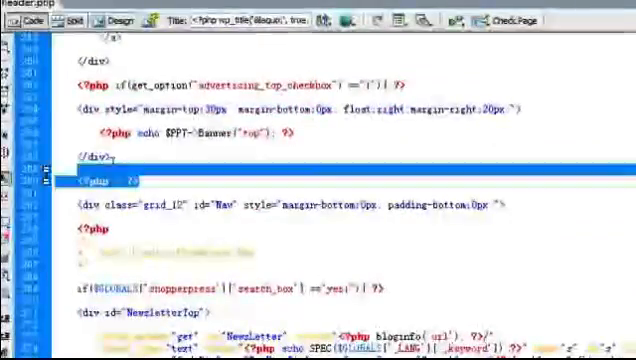
scroll("down", 3)
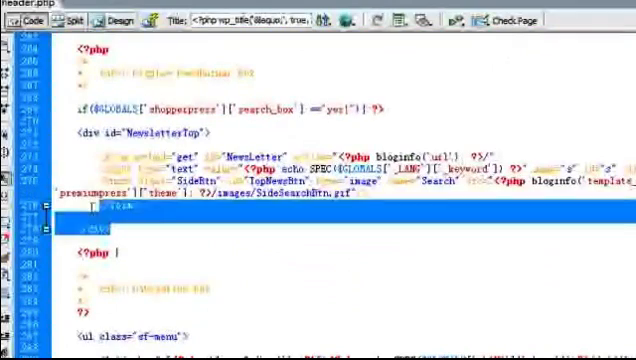
scroll("down", 3)
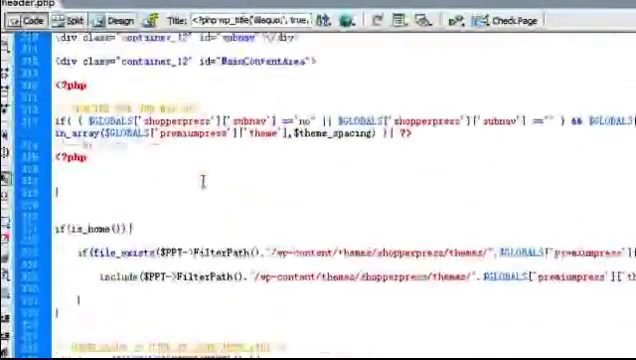
scroll("down", 3)
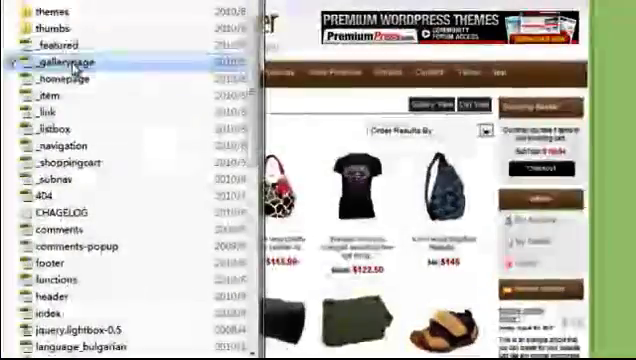
- Load gallerypage.php in Dreamweaver and scroll its search and product-list code
double_click(68, 60)
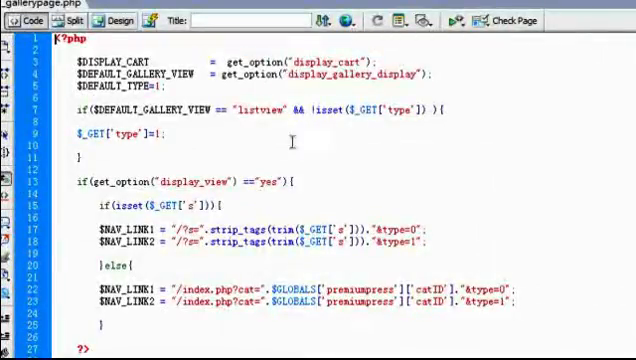
scroll("down", 3)
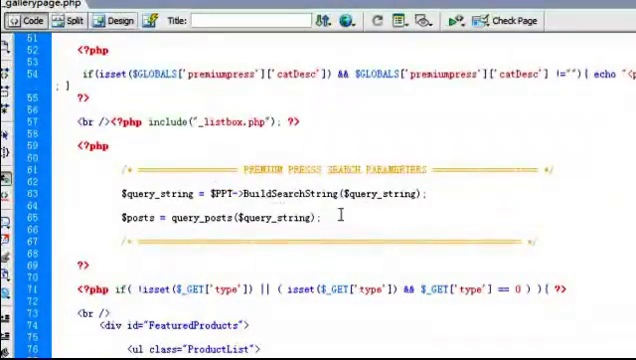
scroll("down", 3)
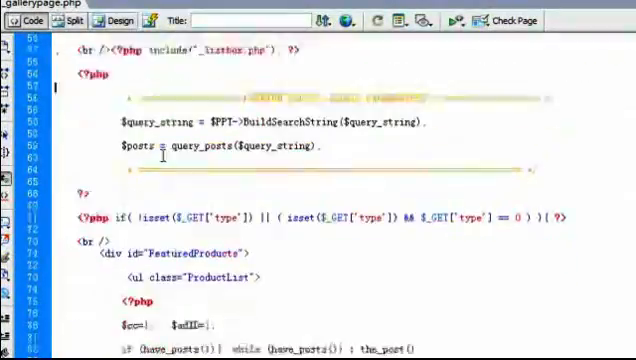
scroll("down", 3)
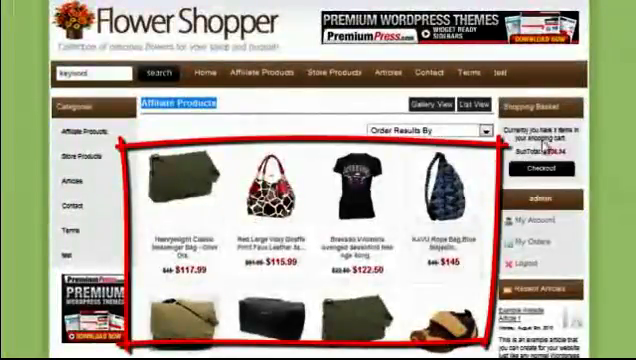
- Scroll the storefront's product gallery grid before moving to single.php
scroll("down", 3)
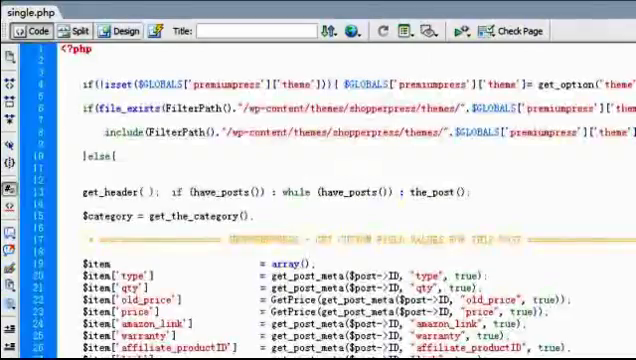
scroll("down", 3)
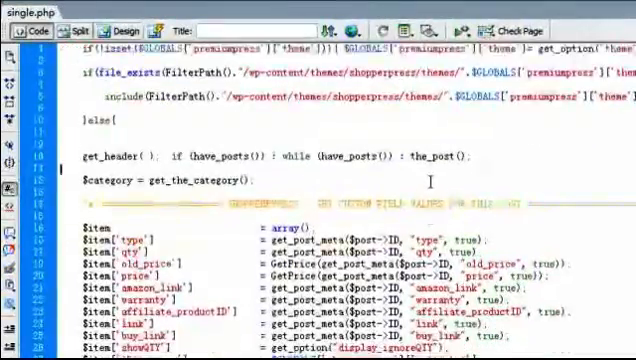
scroll("down", 3)
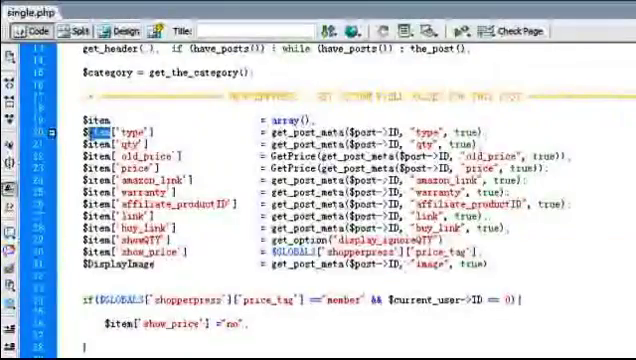
scroll("down", 3)
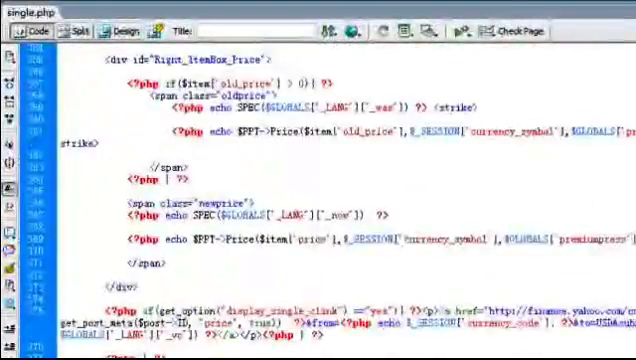
scroll("down", 3)
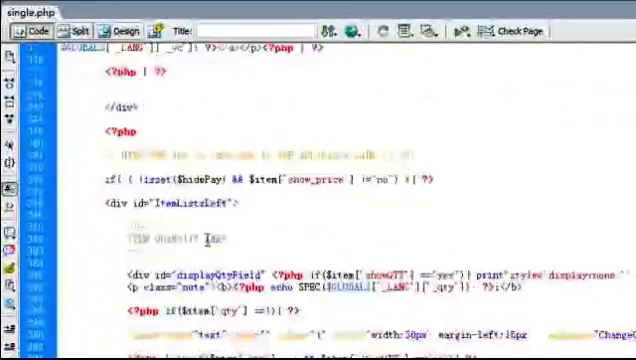
scroll("down", 3)
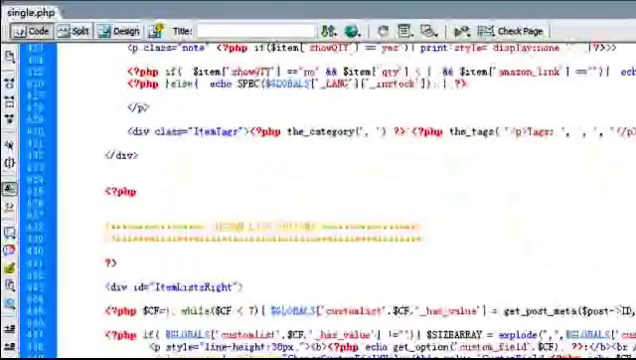
scroll("down", 3)
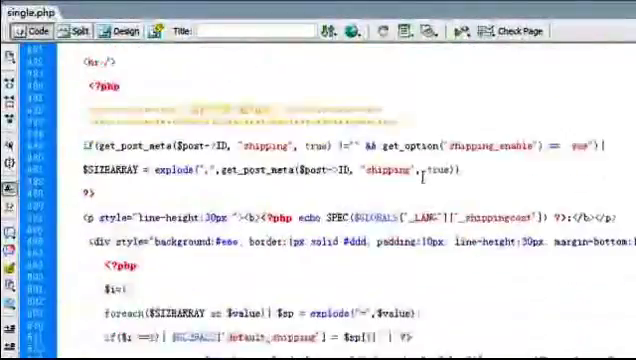
scroll("down", 3)
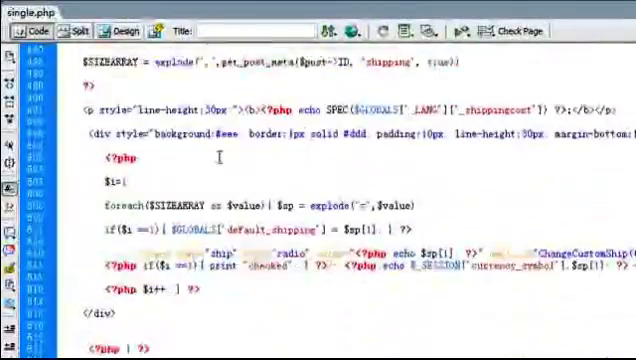
scroll("down", 3)
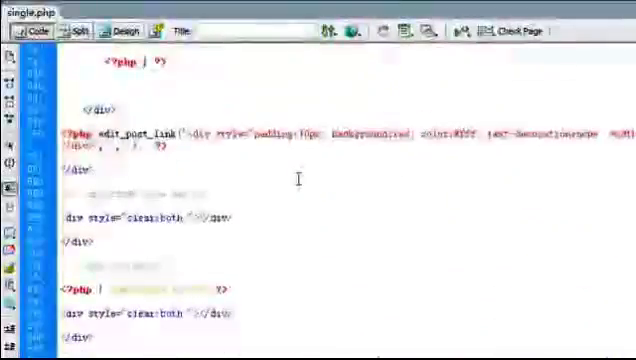
- Scroll from the images thumbnails back to the theme's main folder listing
scroll("down", 3)
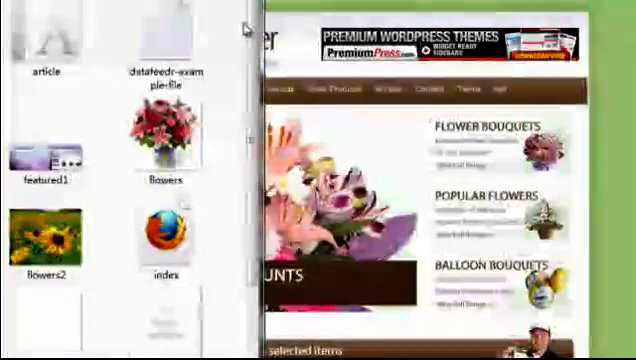
scroll("down", 3)
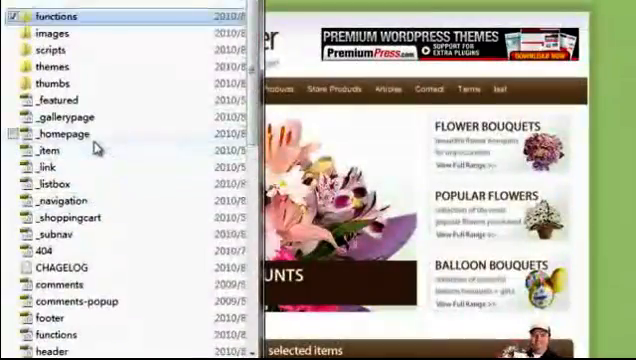
- Scroll the remaining theme files and the jquery.lightbox-0.5.css in the theme editor
scroll("down", 3)
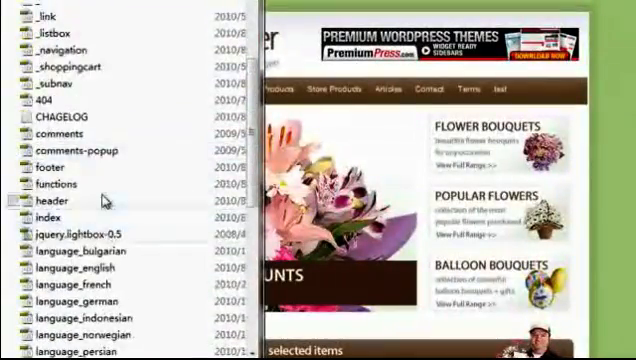
scroll("down", 3)
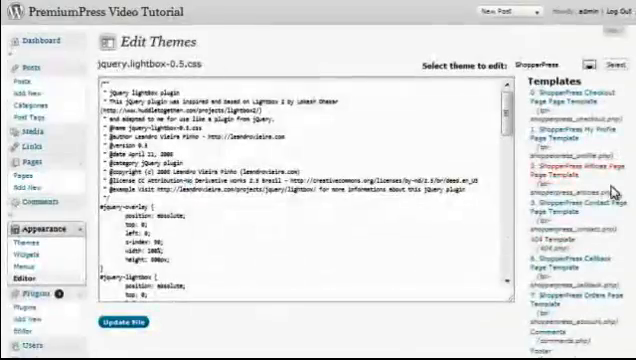
scroll("down", 3)
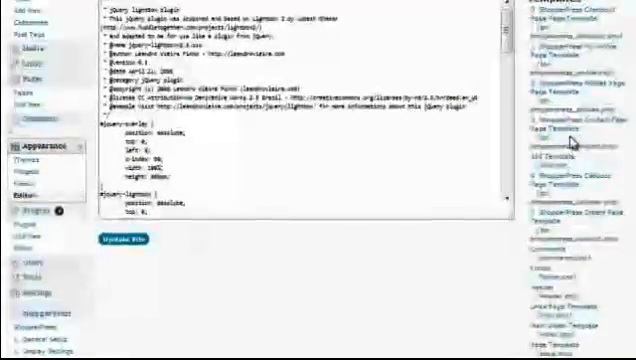